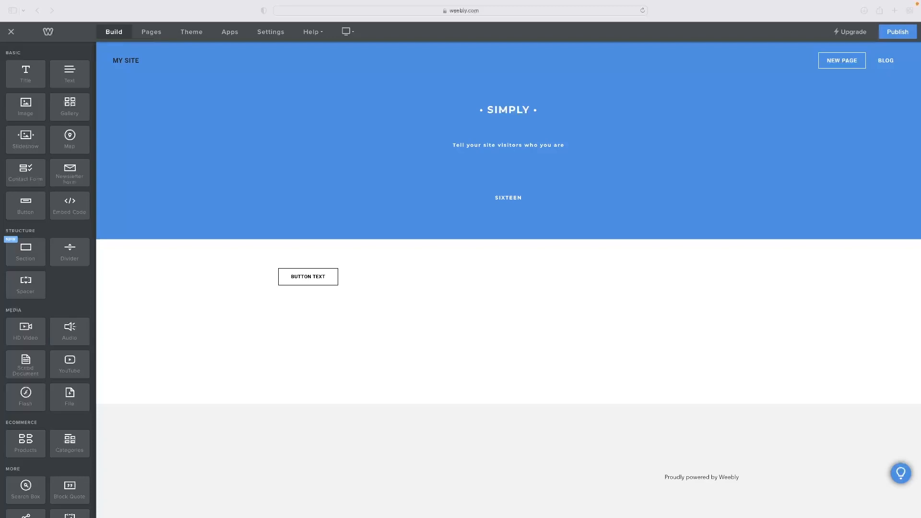
mouse_move(618, 211)
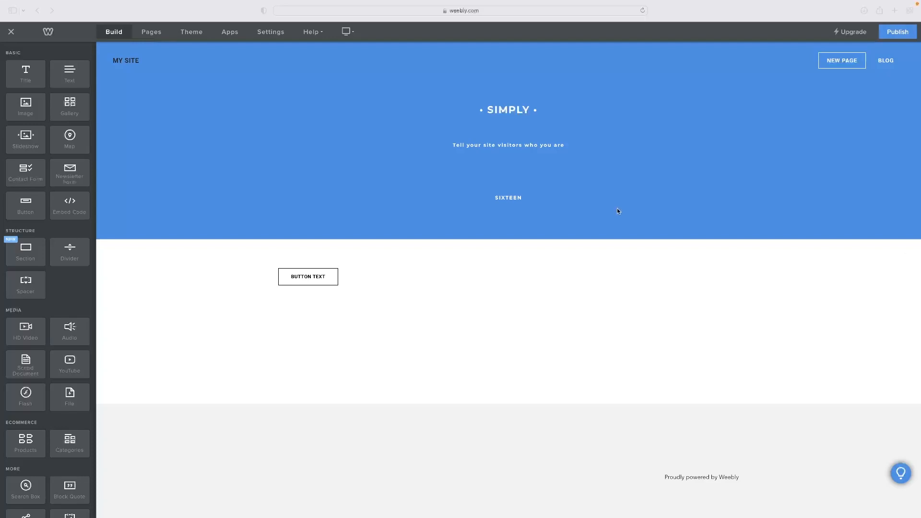
mouse_move(112, 158)
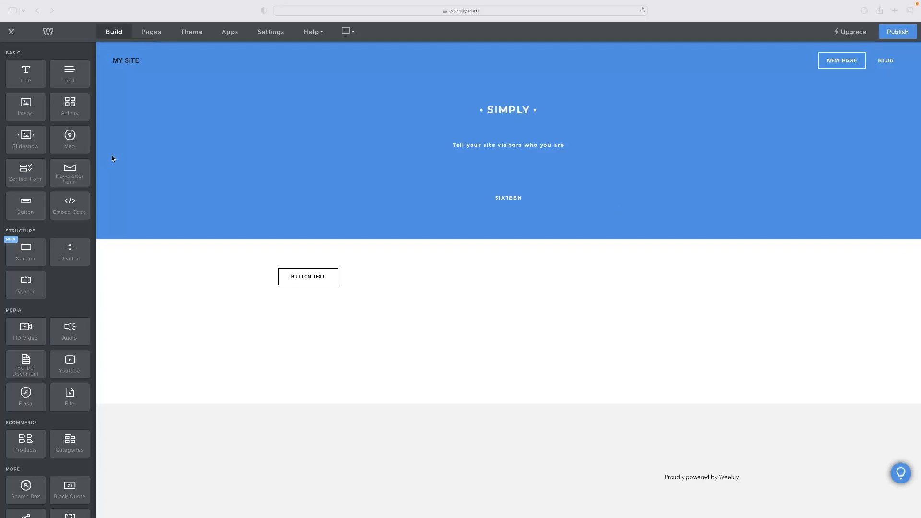
- Select the BUTTON TEXT button so its Button settings popup appears
left_click(308, 276)
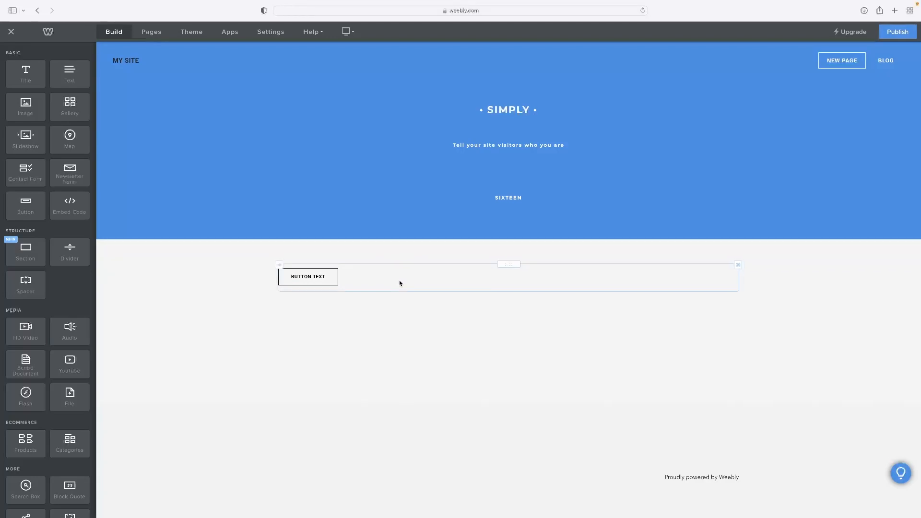
left_click(307, 277)
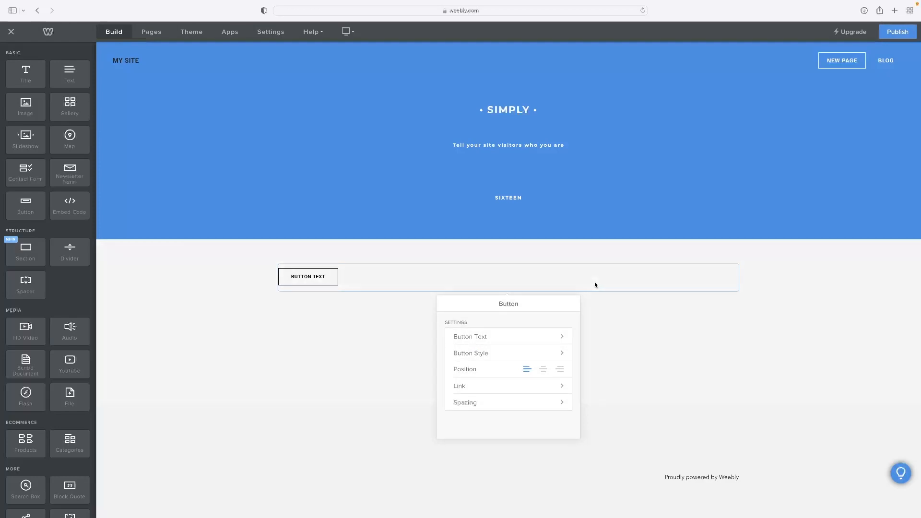
mouse_move(507, 268)
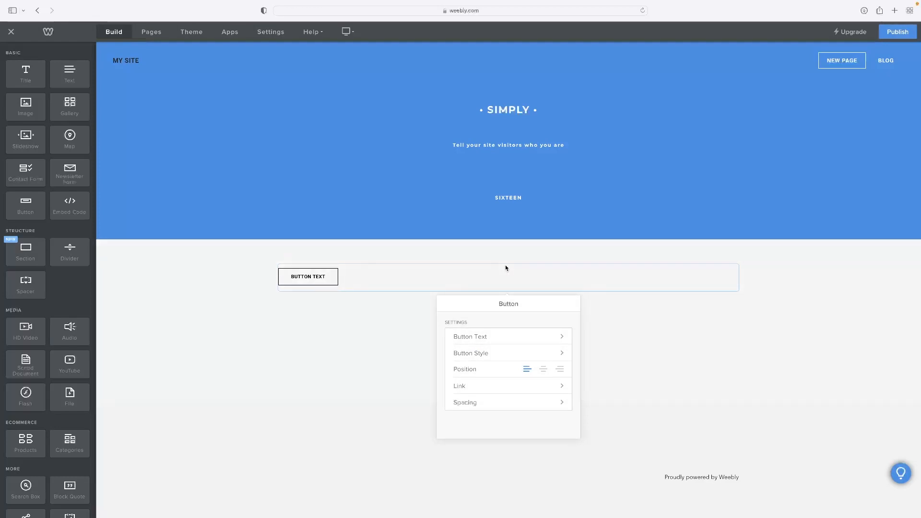
mouse_move(336, 293)
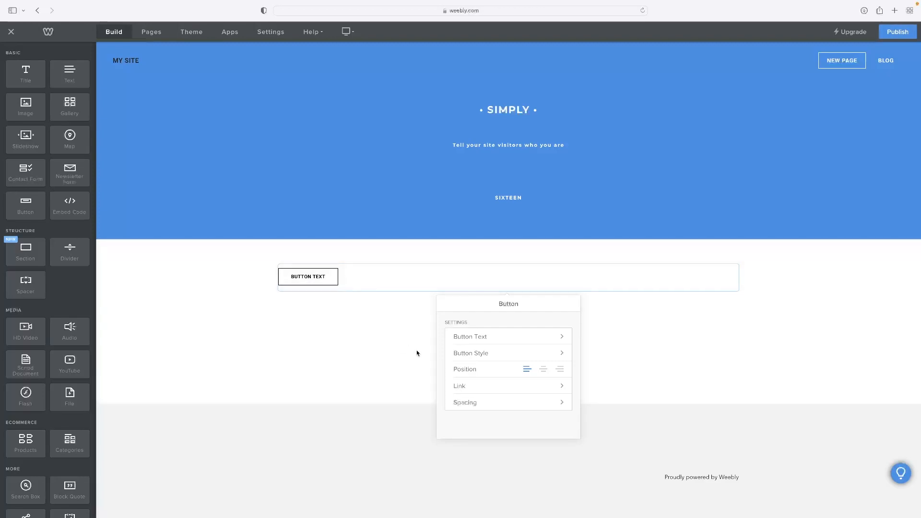
mouse_move(480, 389)
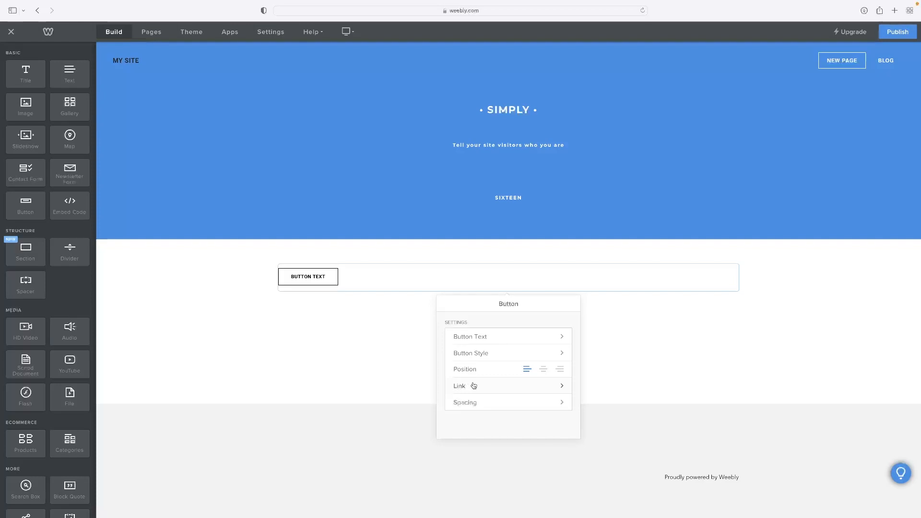
mouse_move(463, 392)
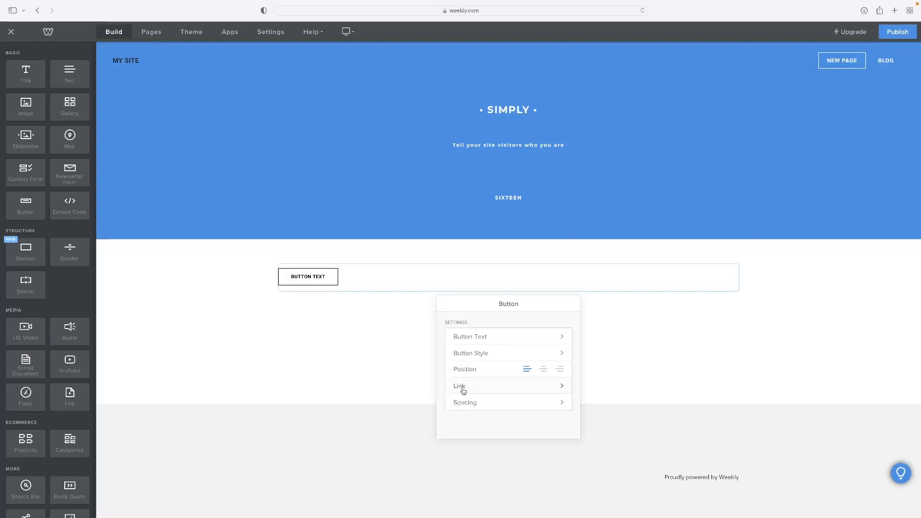
- Set the button's link type to Standard Page, listing New Page and Blog as targets
left_click(460, 385)
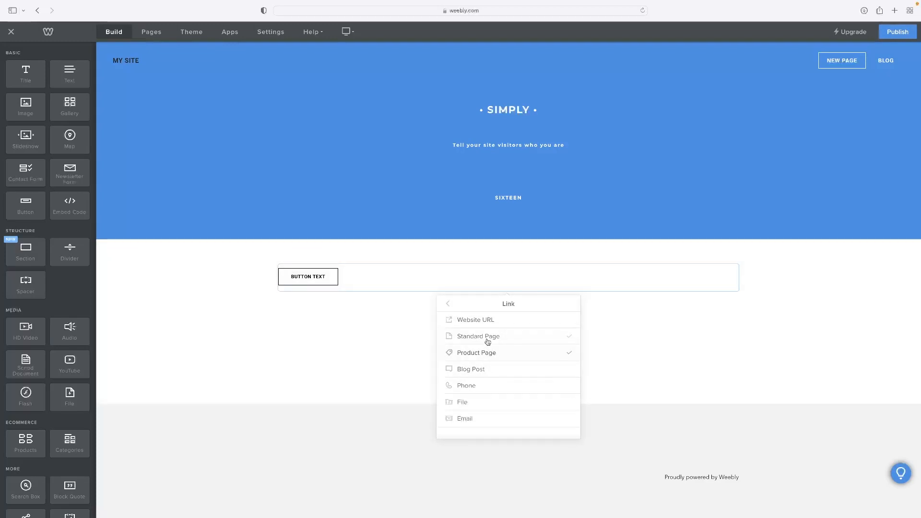
left_click(477, 336)
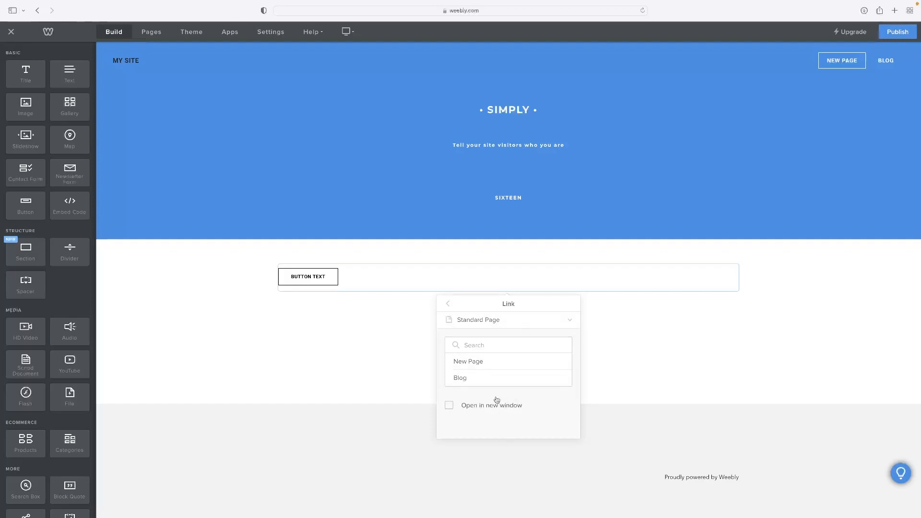
- Choose Blog as the button's standard-page link target and confirm it
left_click(461, 378)
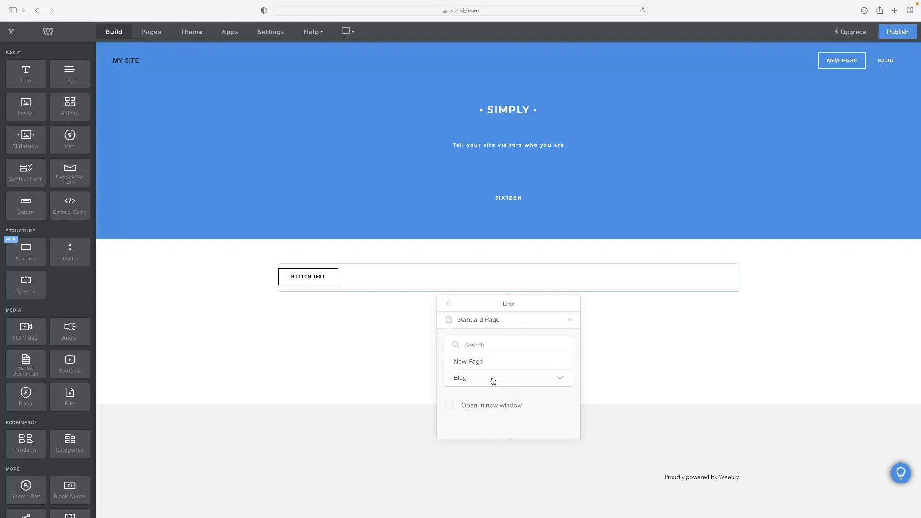
left_click(459, 378)
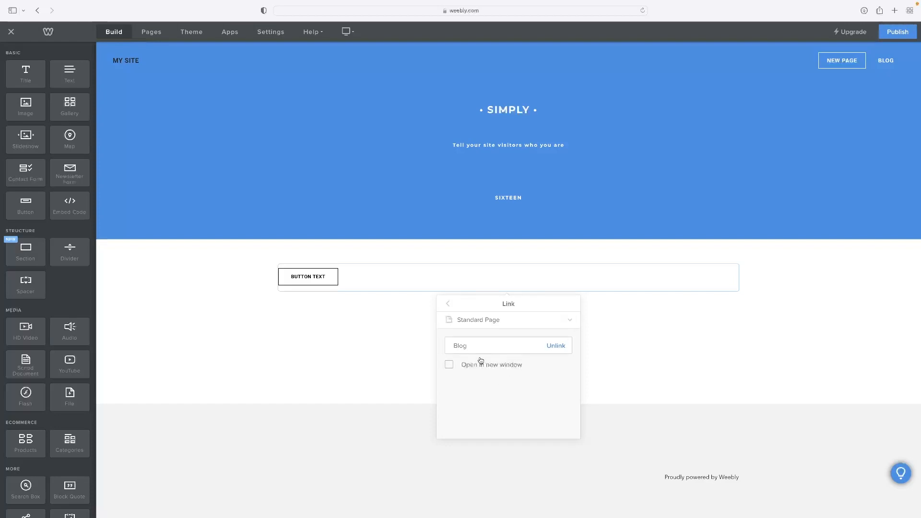
mouse_move(477, 368)
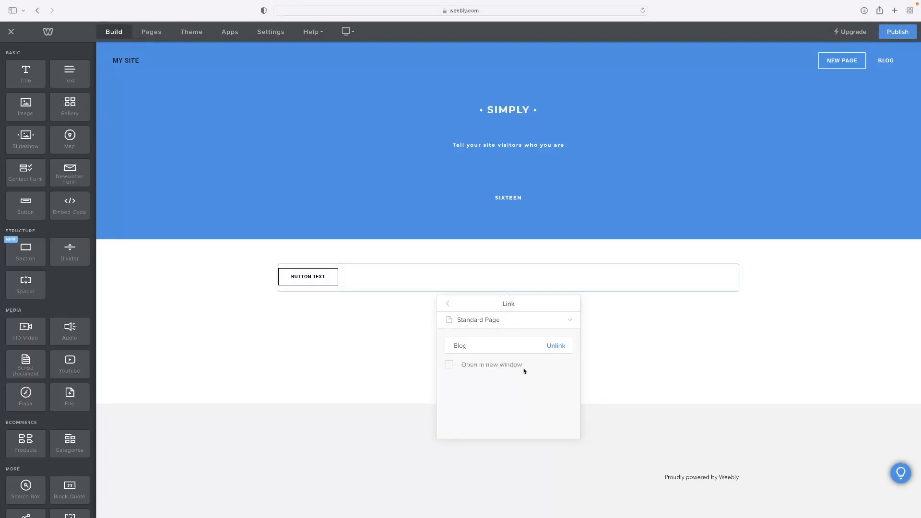
mouse_move(556, 353)
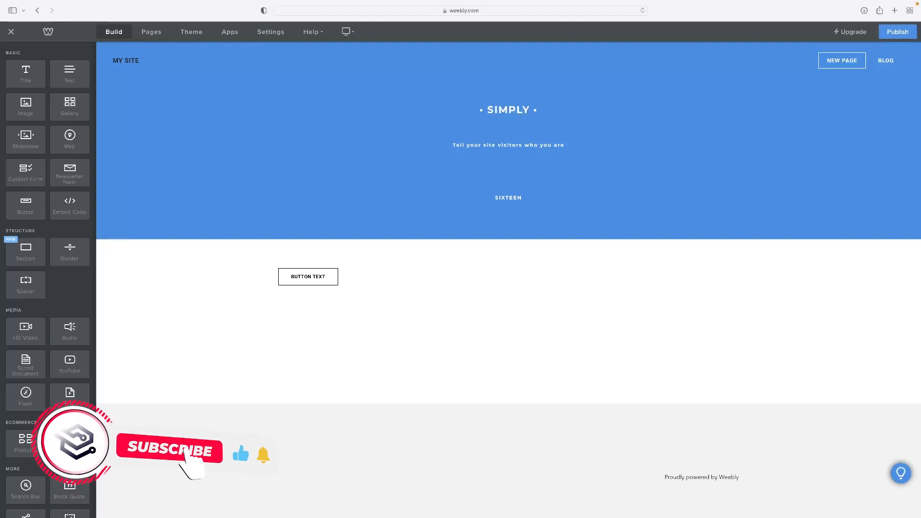
- Dismiss the Link popup by selecting the page outside it
left_click(169, 451)
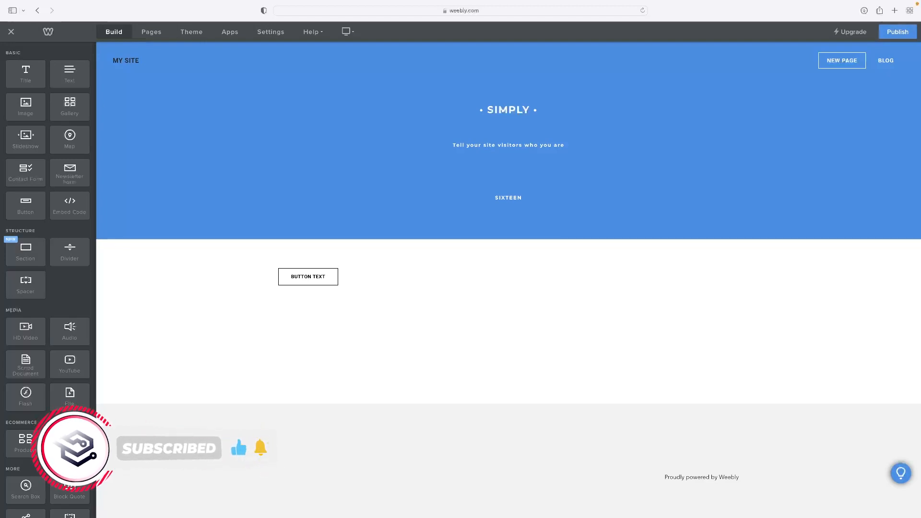